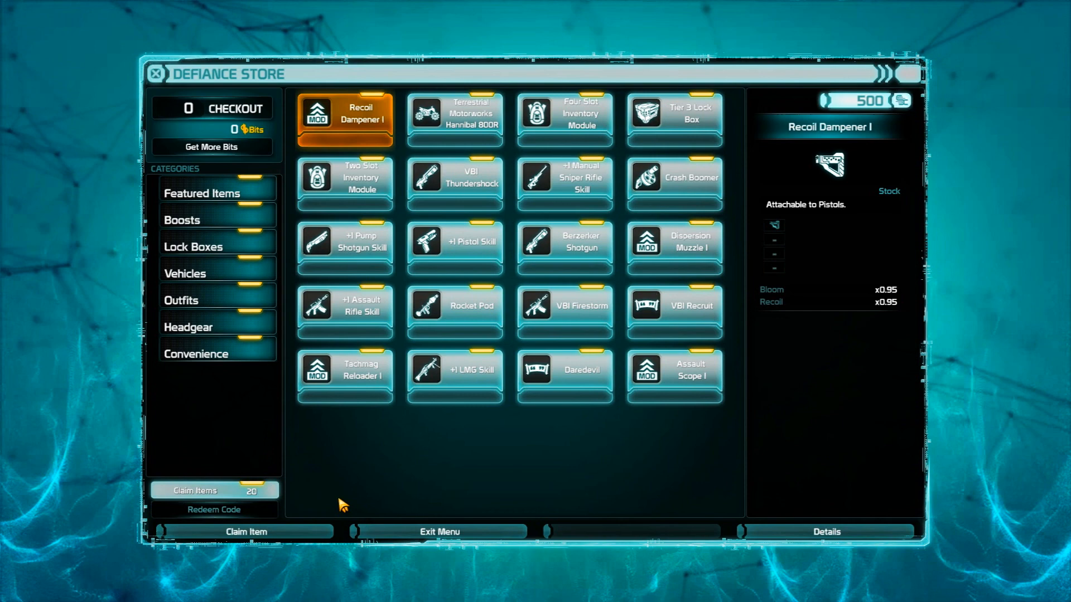
# Claim the Terrestrial Motorworks Hannibal 800R mount and the Four Slot Inventory Module
pyautogui.click(453, 119)
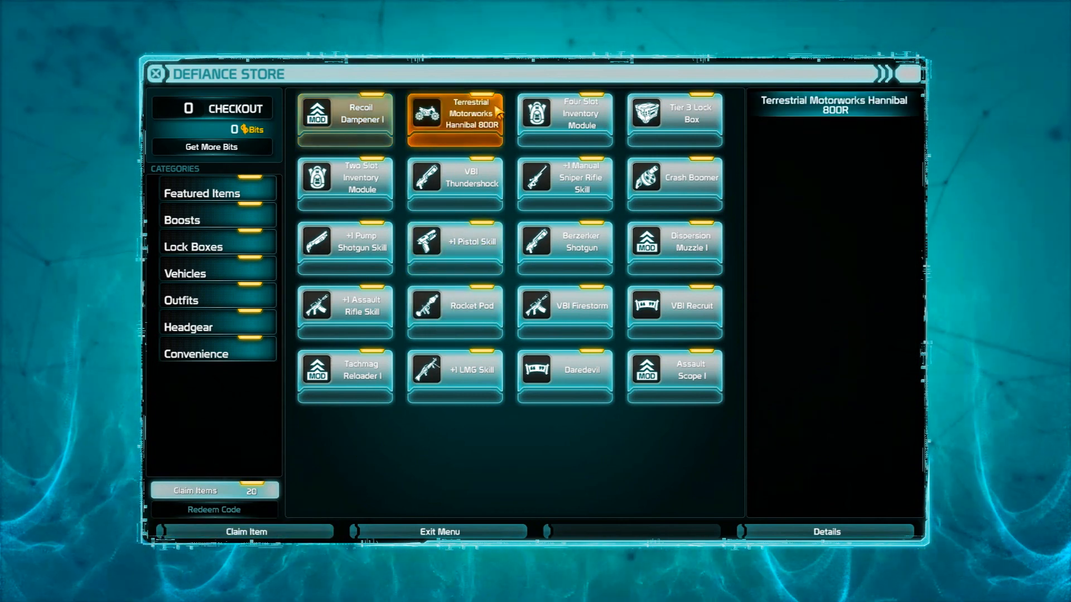
pyautogui.click(454, 117)
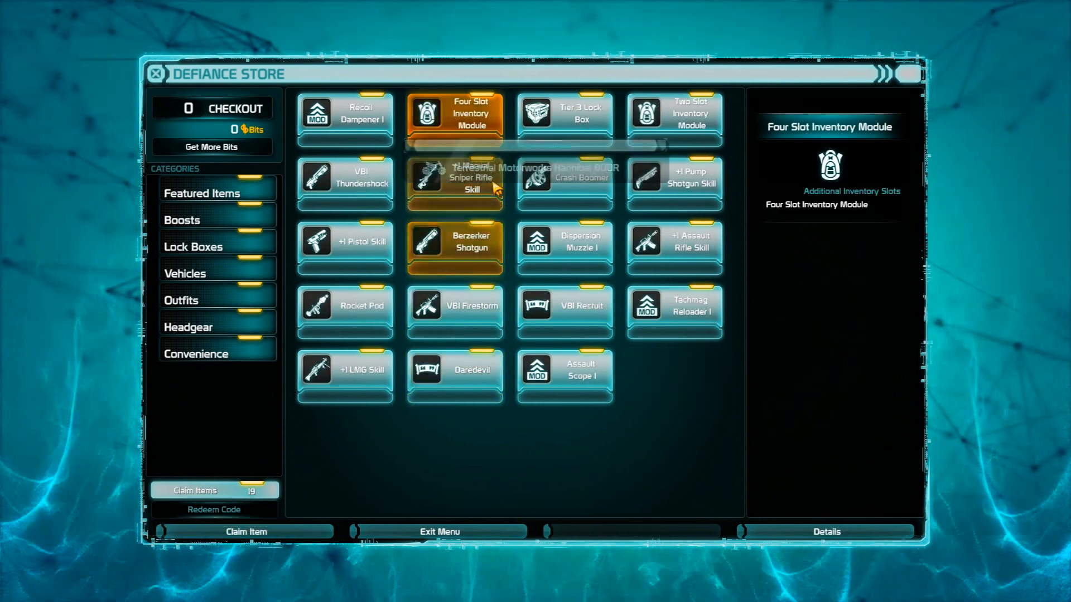
pyautogui.click(245, 531)
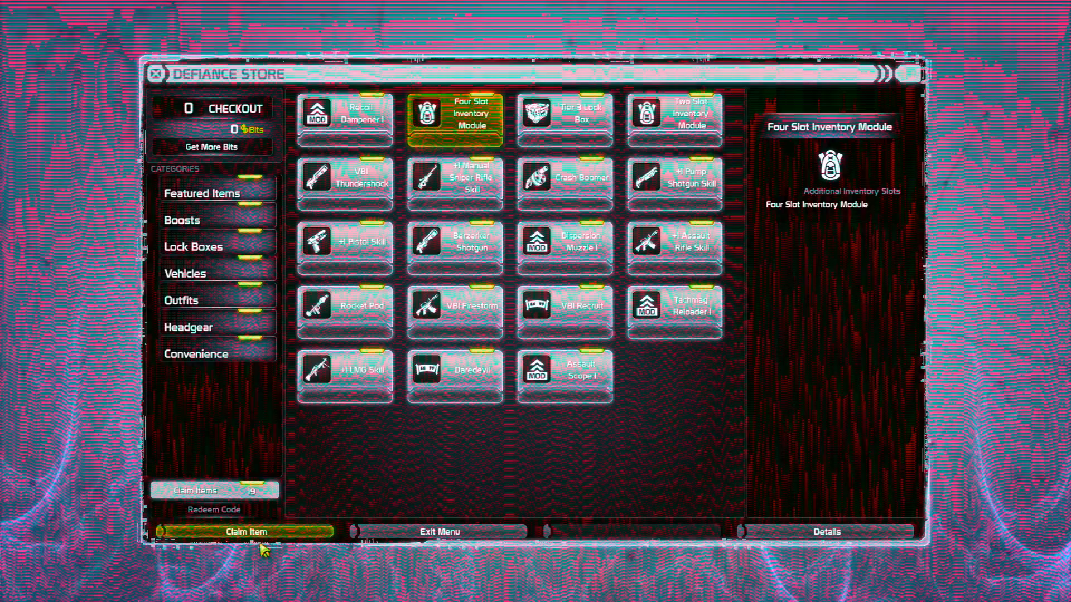
pyautogui.click(245, 531)
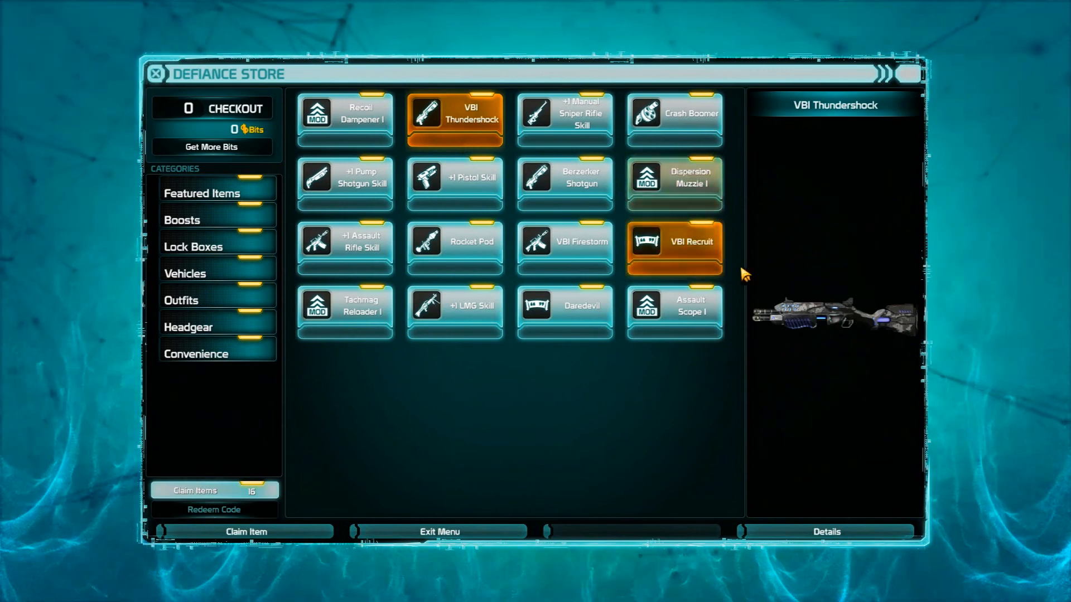
pyautogui.moveTo(213, 509)
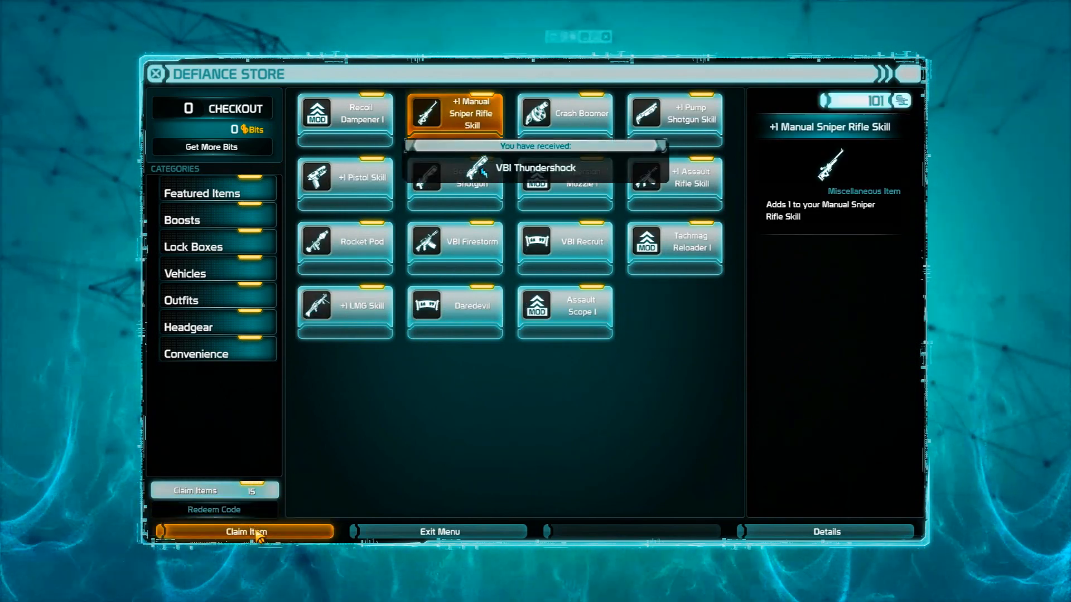
# Claim the +1 Manual Sniper Rifle, Pump Shotgun and Pistol skills and the Crash Boomer
pyautogui.click(244, 531)
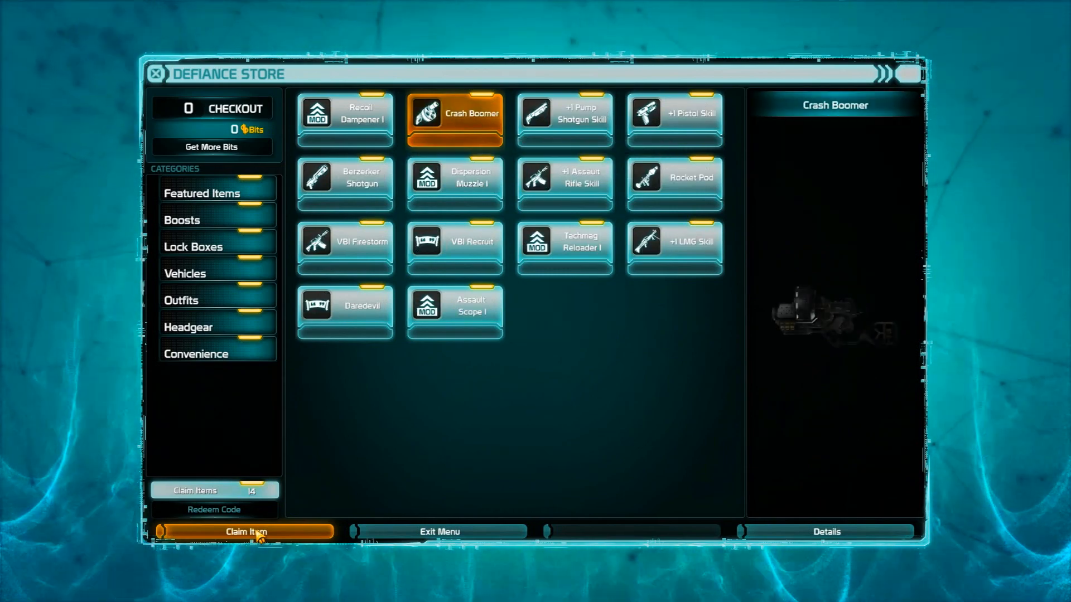
pyautogui.click(244, 531)
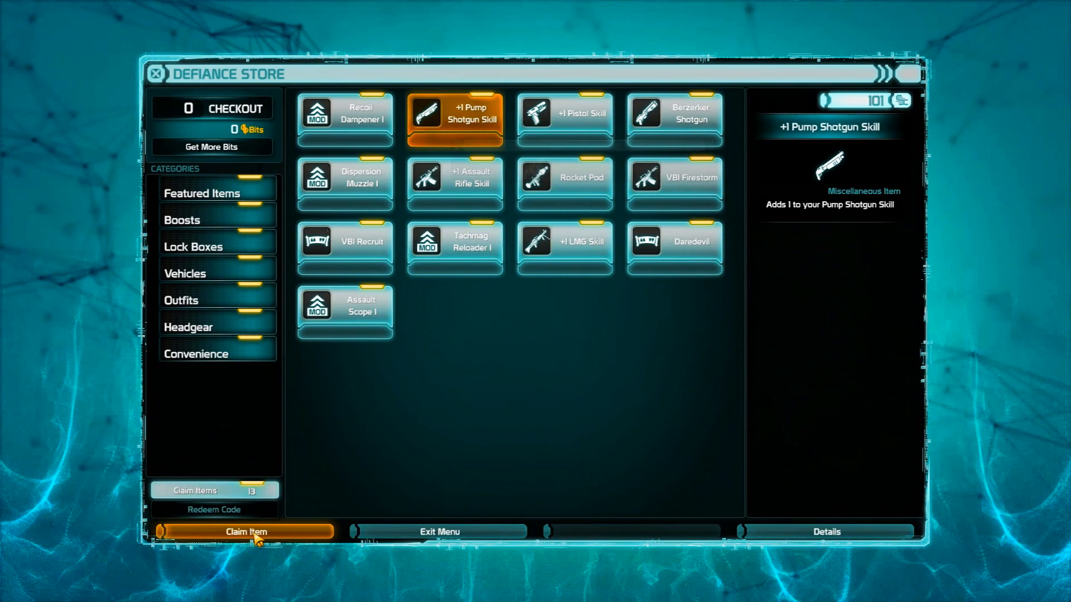
pyautogui.click(244, 531)
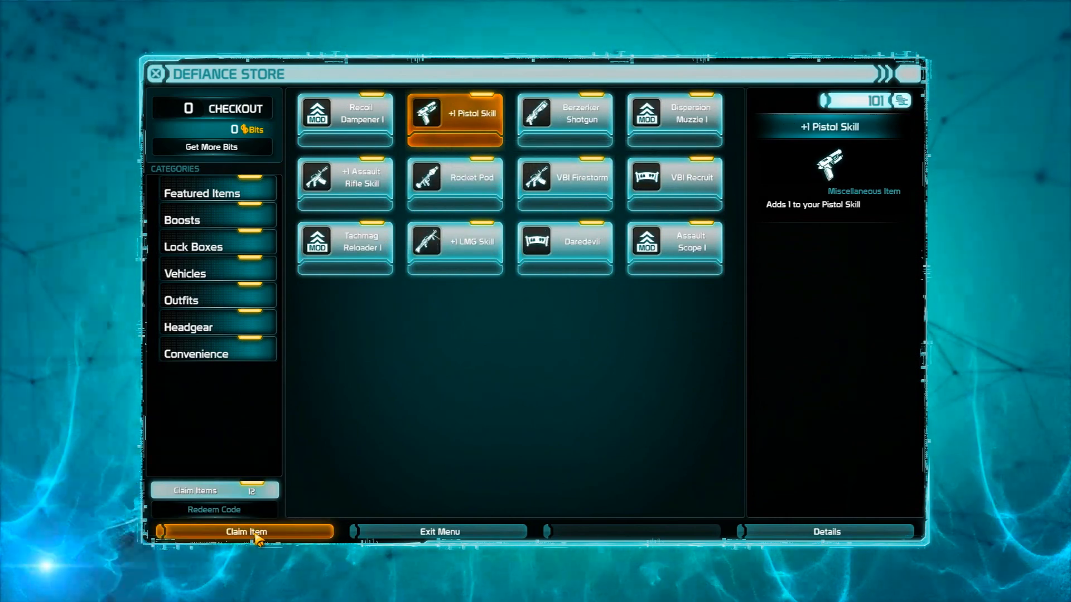
pyautogui.click(245, 531)
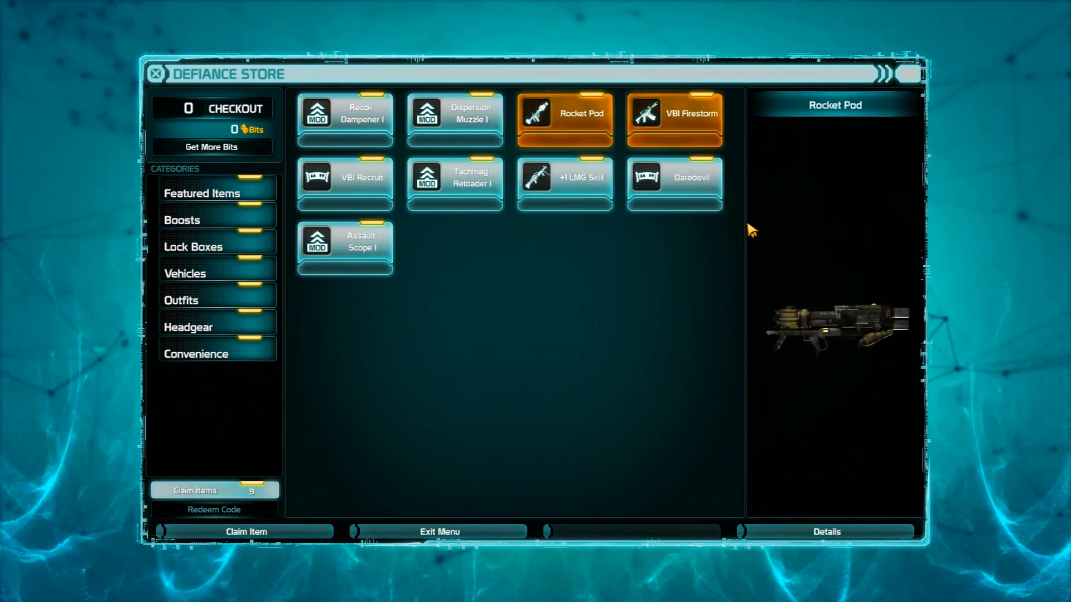
# Claim the remaining rewards including the VBI Recruit and Daredevil titles, leaving four mods
pyautogui.click(245, 531)
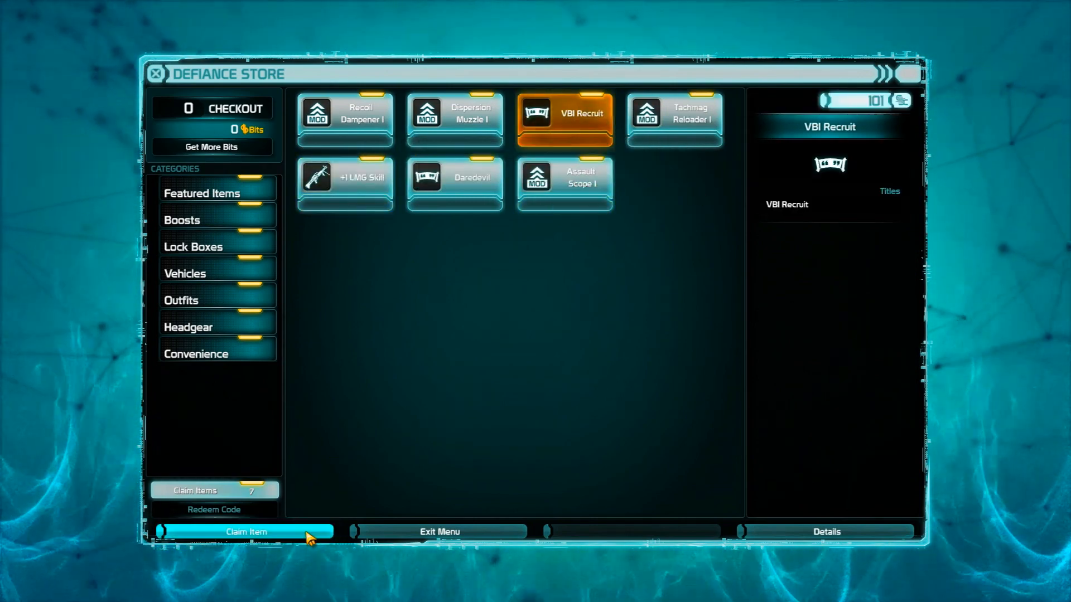
pyautogui.click(245, 531)
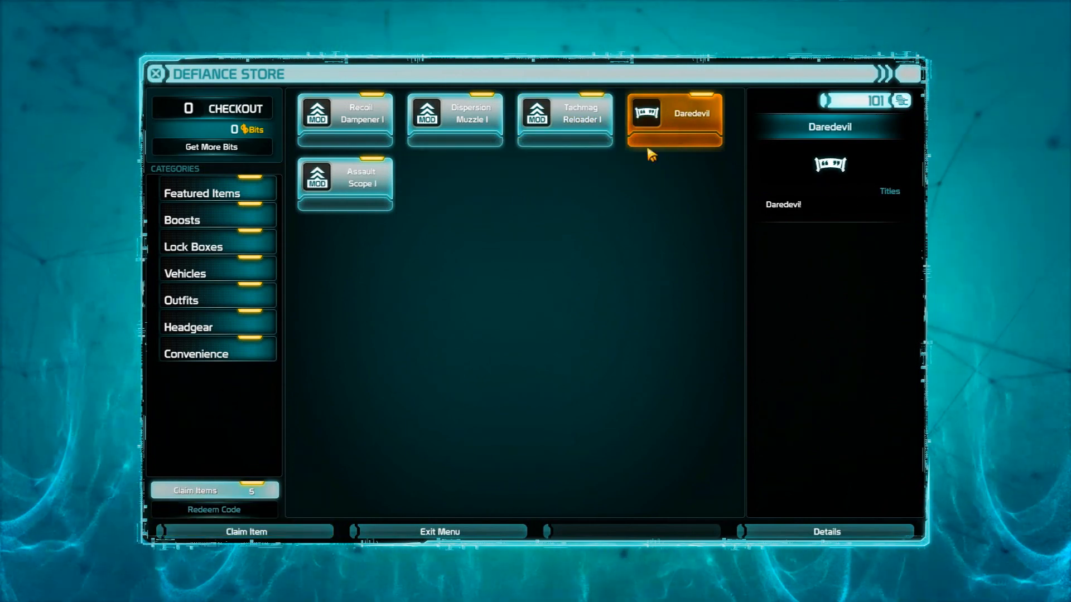
pyautogui.click(245, 531)
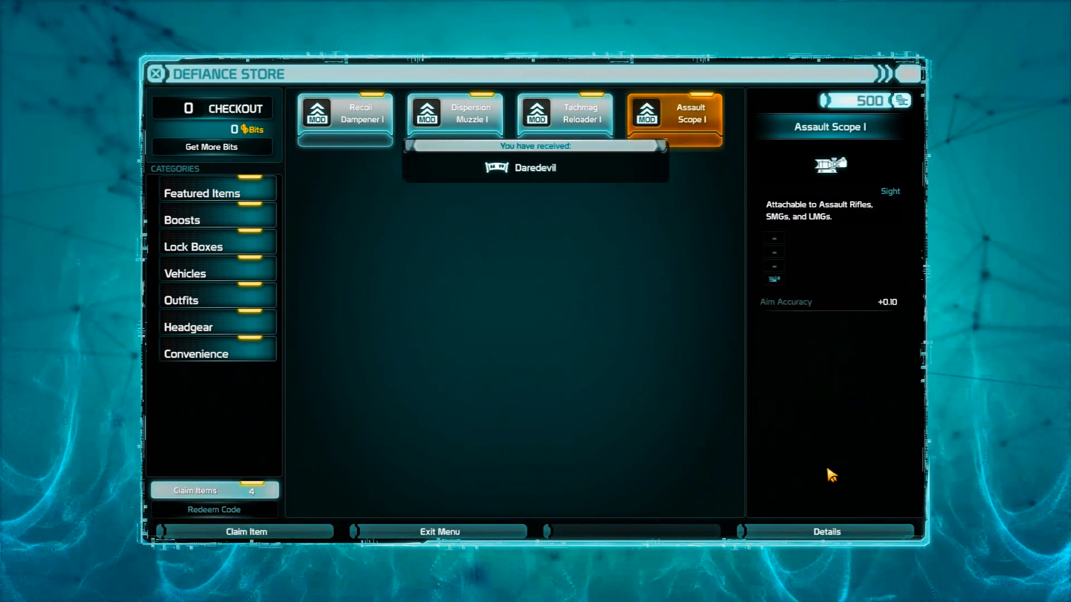